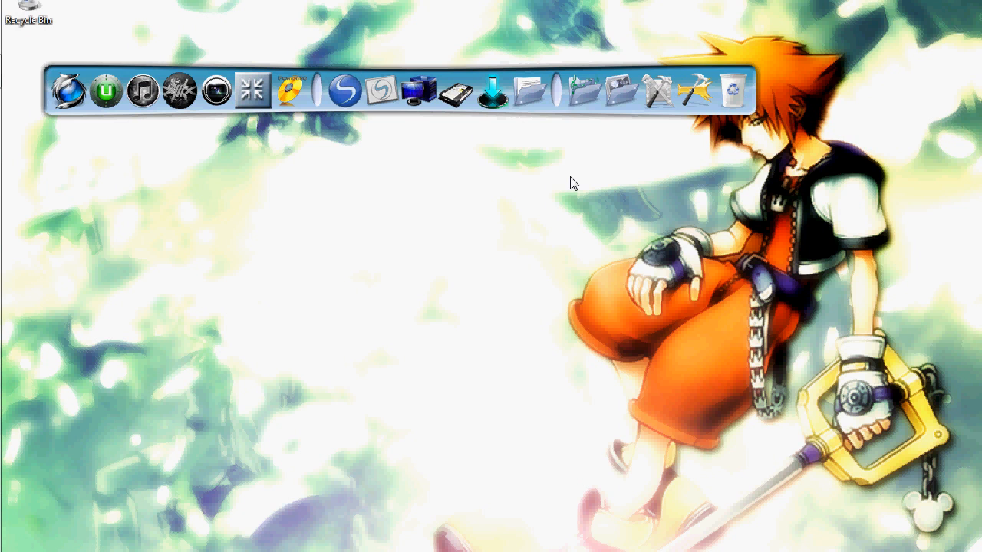
pyautogui.moveTo(294, 90)
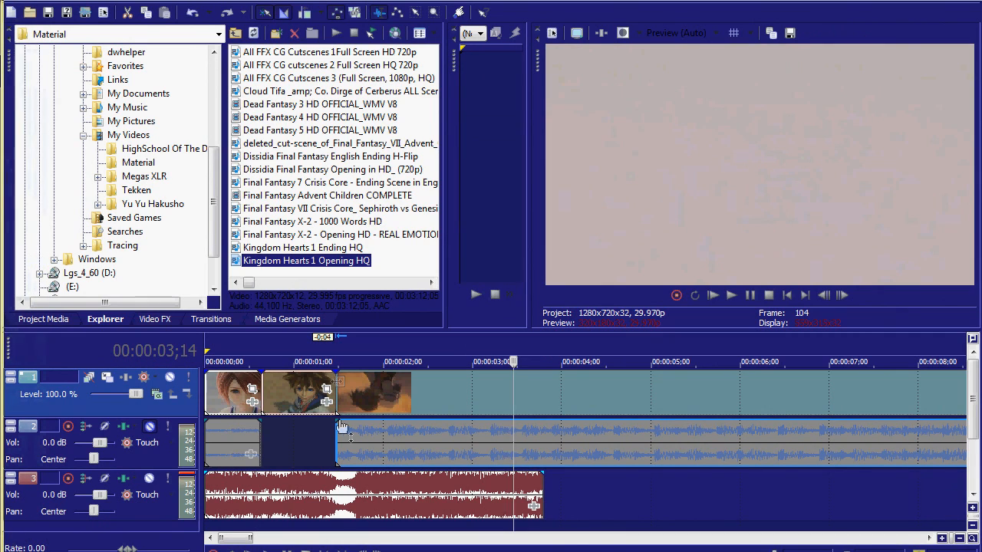
pyautogui.moveTo(405, 391)
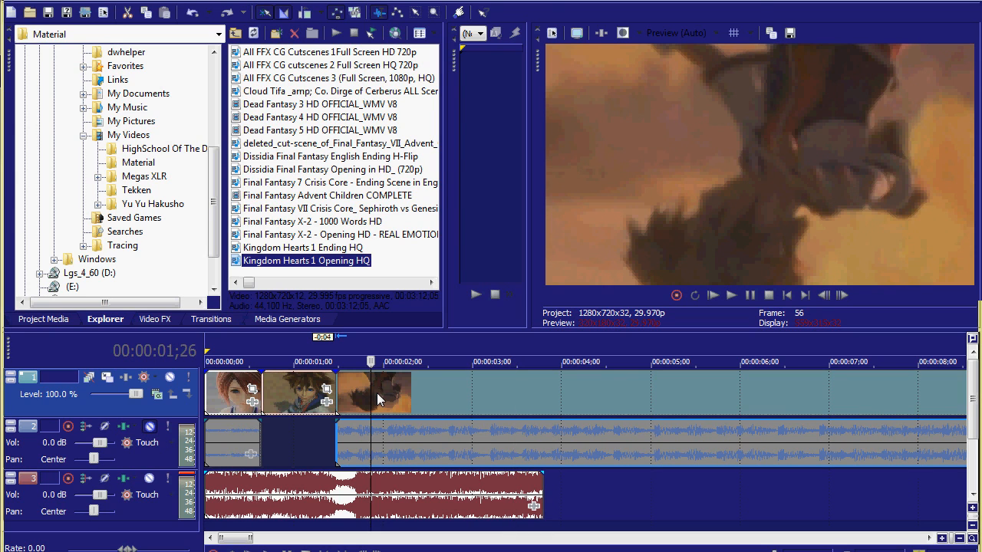
pyautogui.rightClick(376, 391)
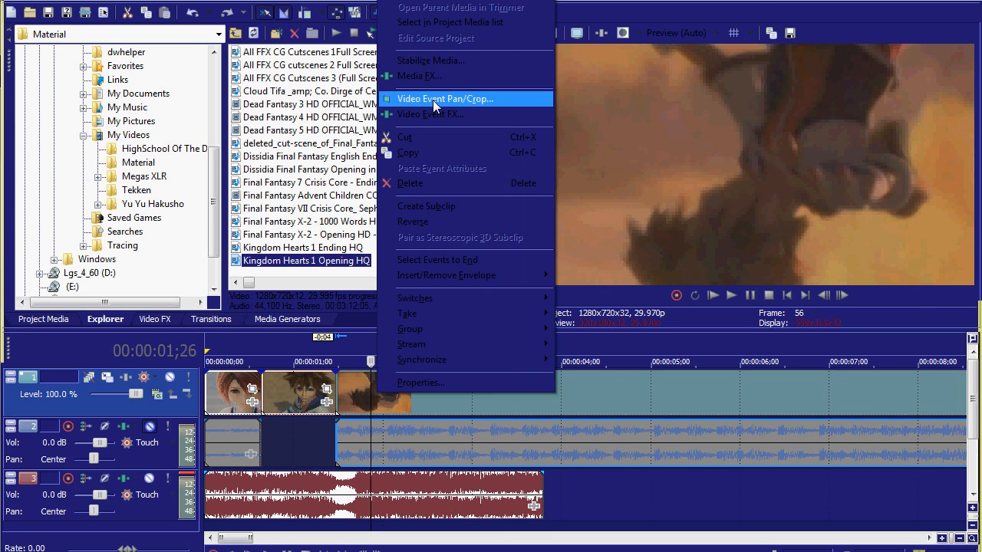
pyautogui.click(445, 98)
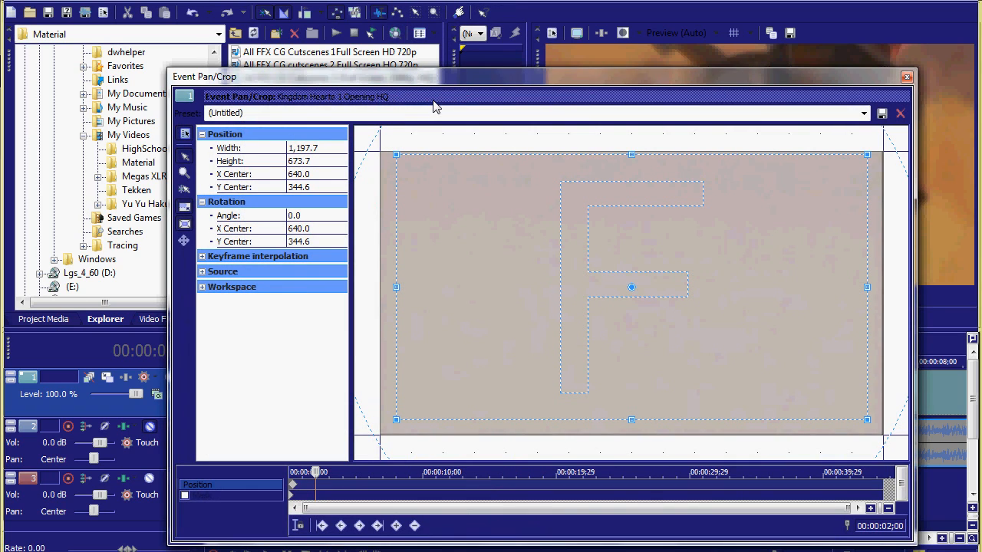
pyautogui.moveTo(509, 161)
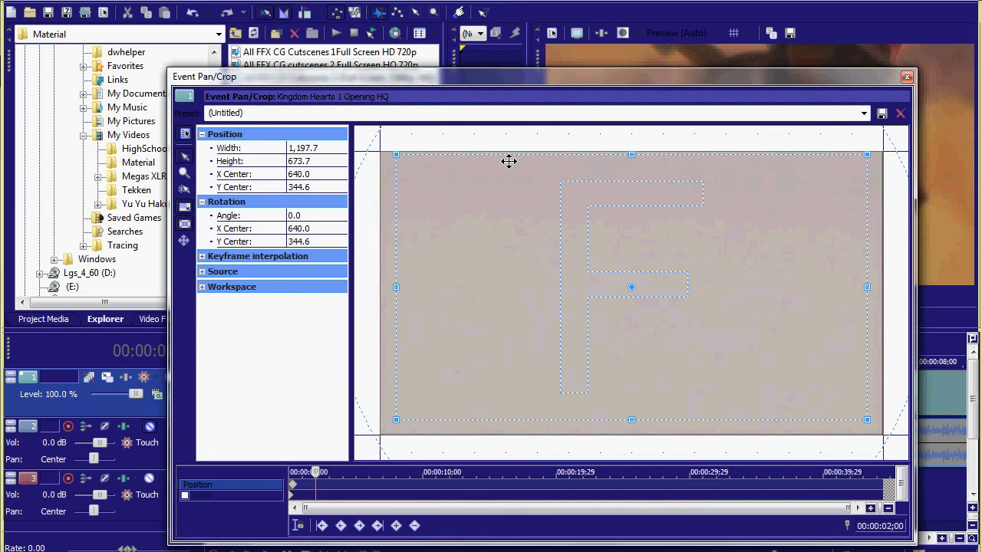
pyautogui.moveTo(509, 177)
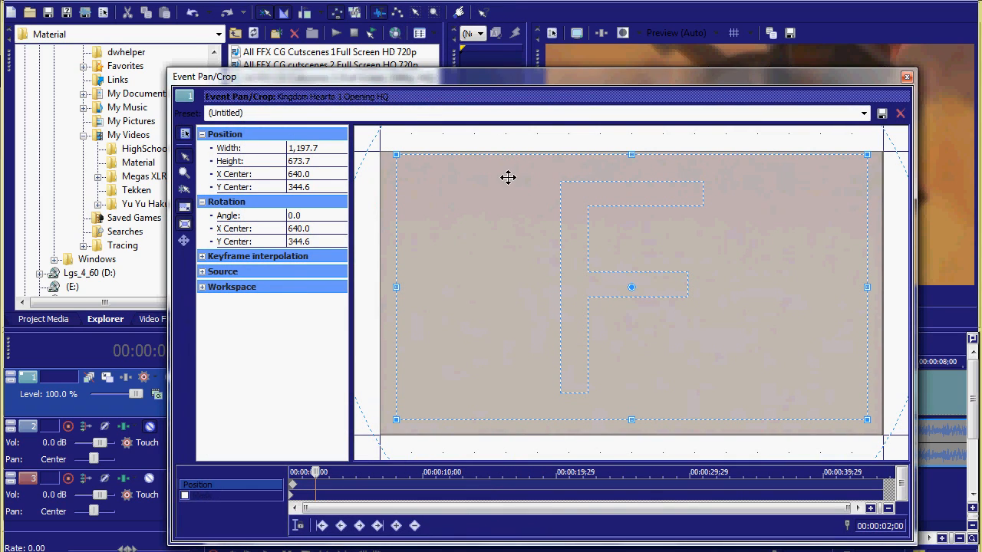
pyautogui.moveTo(503, 227)
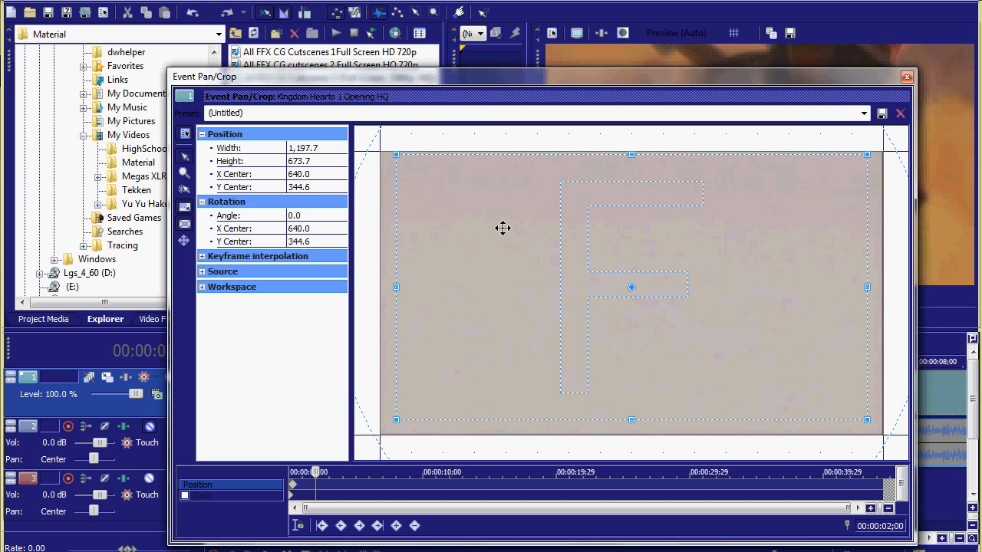
pyautogui.moveTo(394, 166)
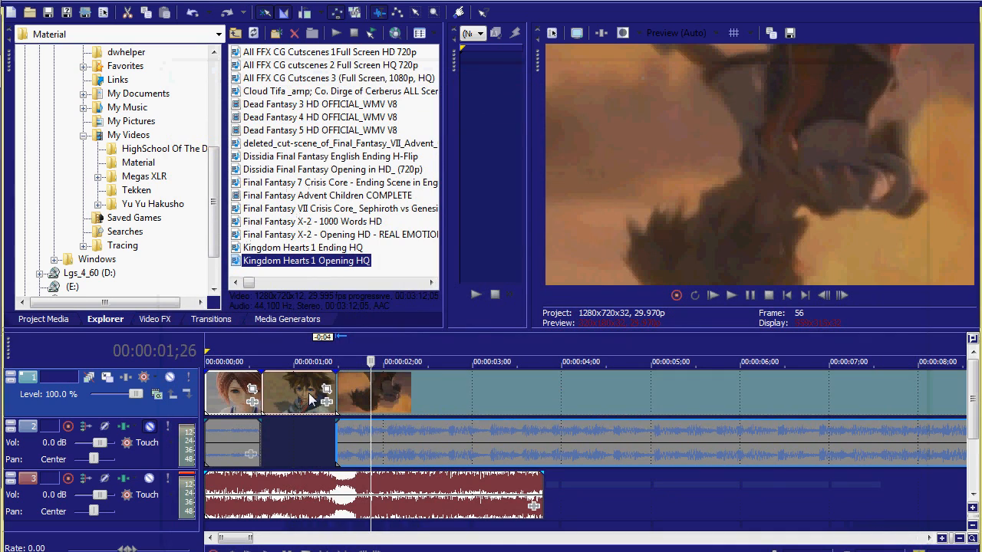
# Open the first Kingdom Hearts clip's Pan/Crop, shrink its frame off-centre, then restore the full 1280×720 framing.
pyautogui.rightClick(300, 391)
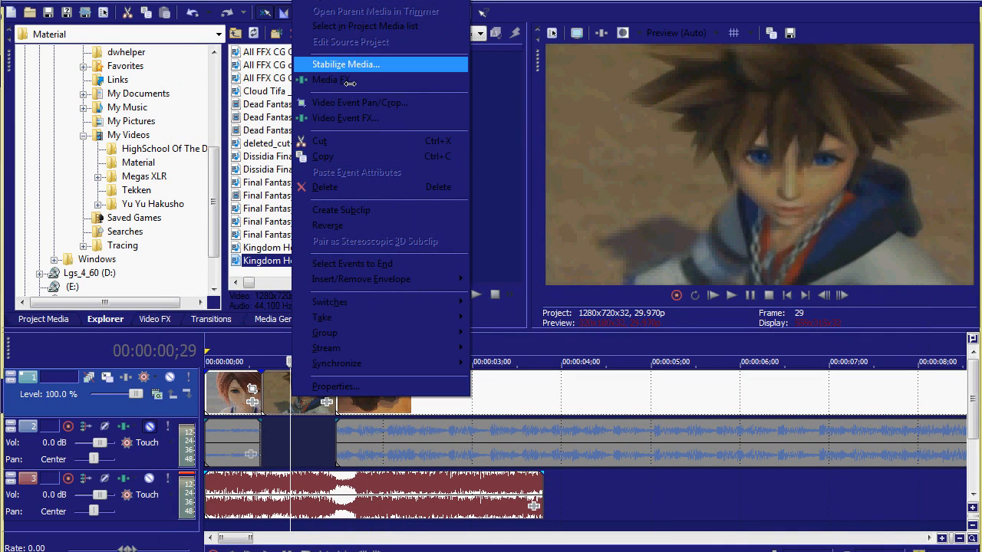
pyautogui.click(359, 101)
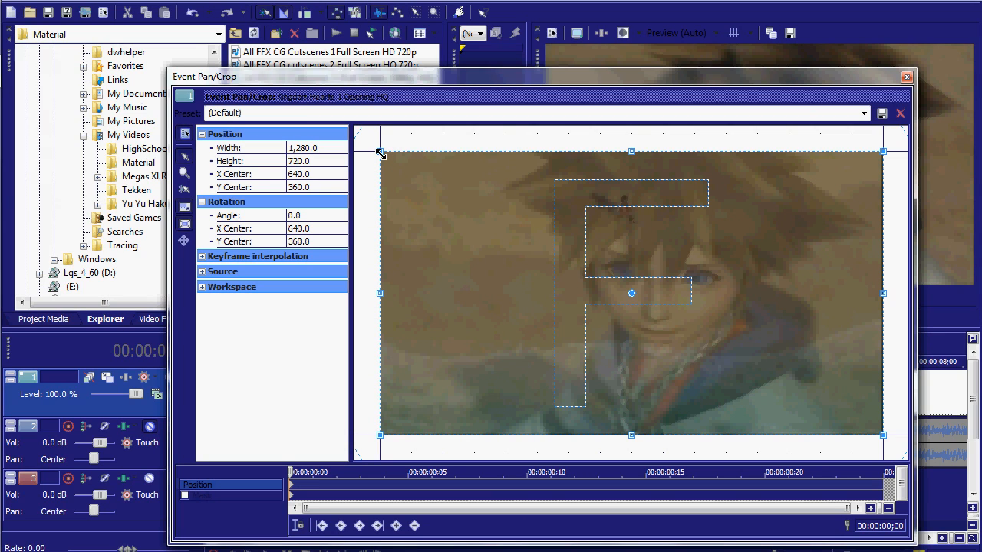
pyautogui.moveTo(448, 156)
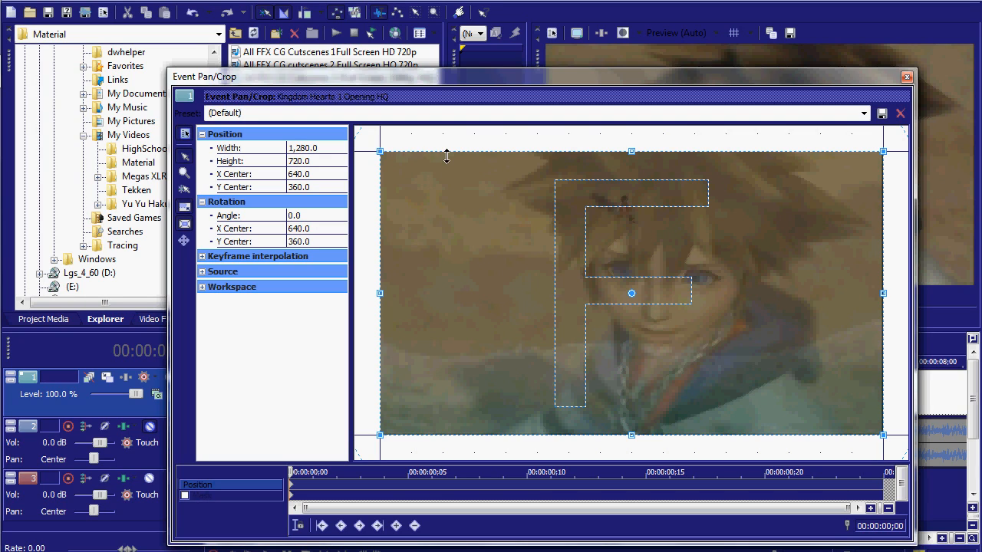
pyautogui.moveTo(380, 152)
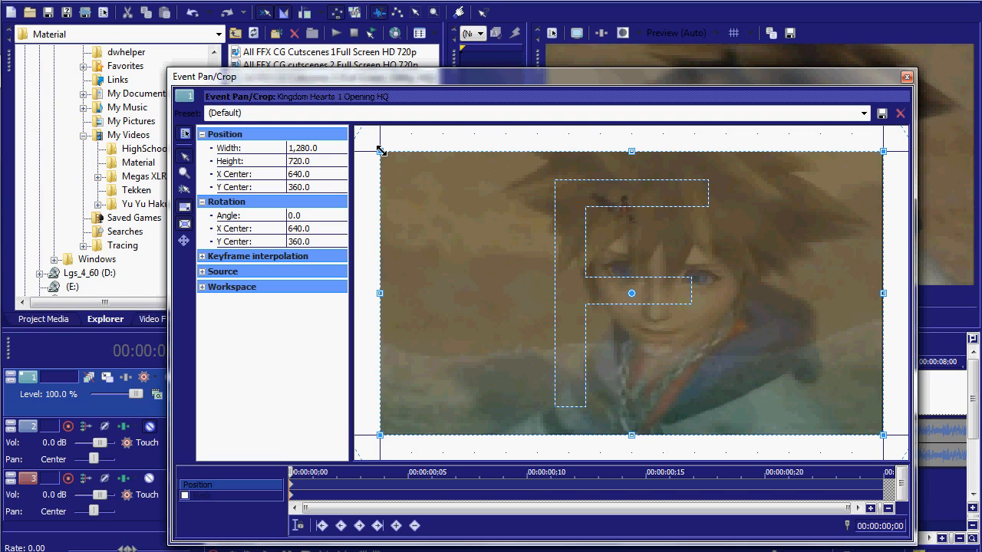
pyautogui.moveTo(380, 152); pyautogui.dragTo(383, 154)
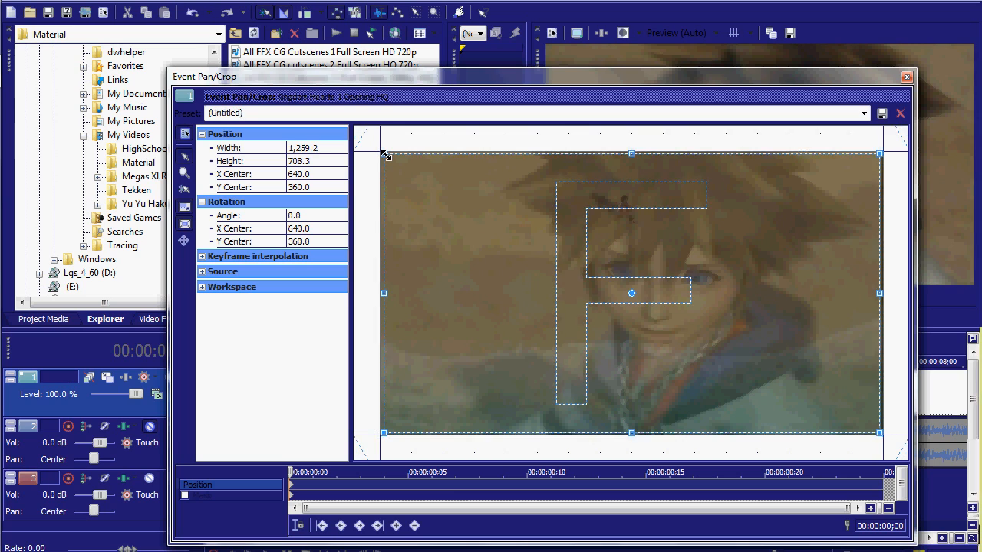
pyautogui.moveTo(383, 153); pyautogui.dragTo(395, 161)
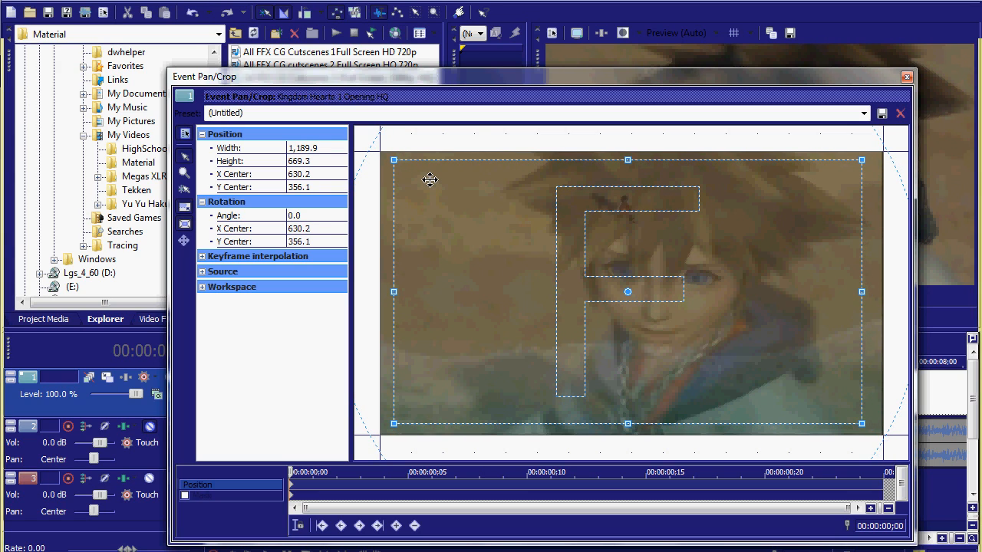
pyautogui.moveTo(429, 175)
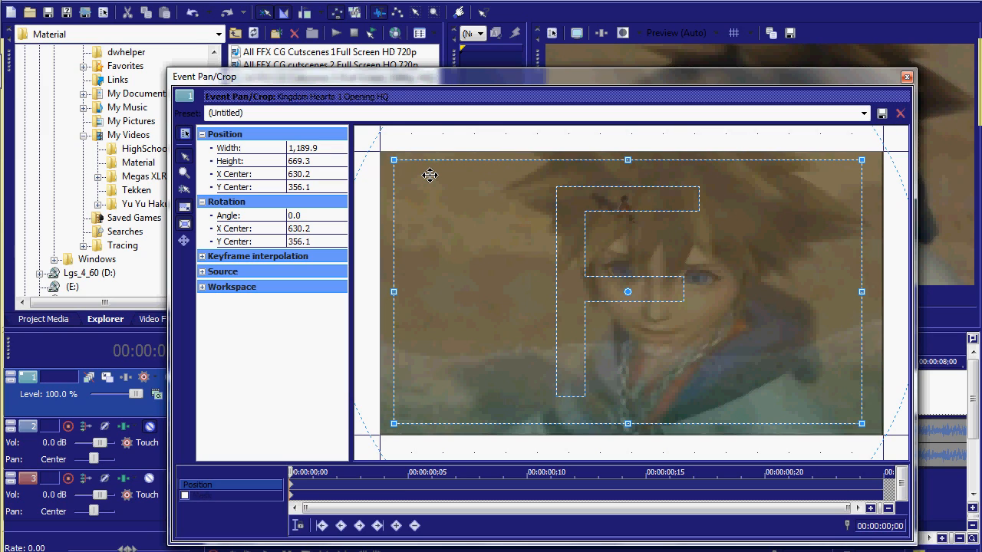
pyautogui.moveTo(478, 182)
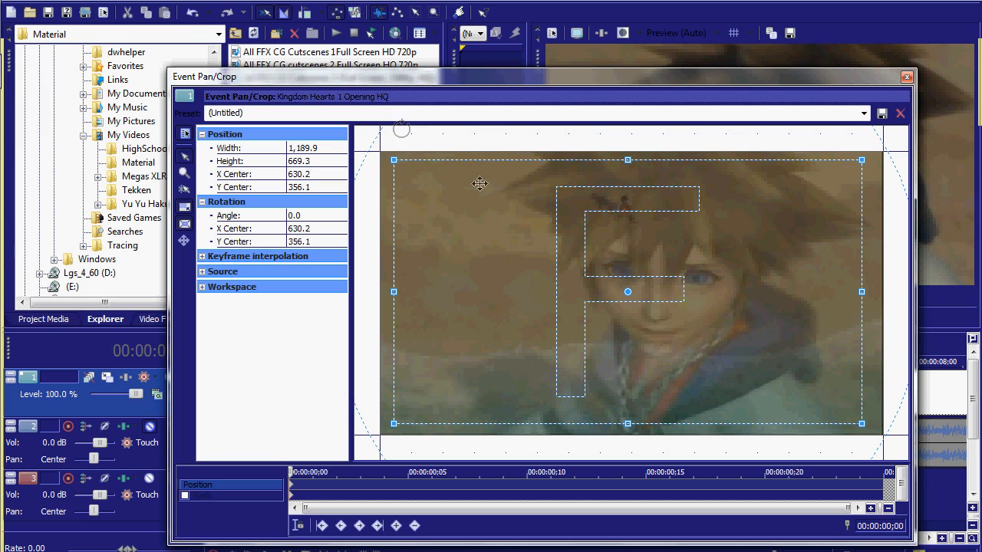
pyautogui.rightClick(478, 184)
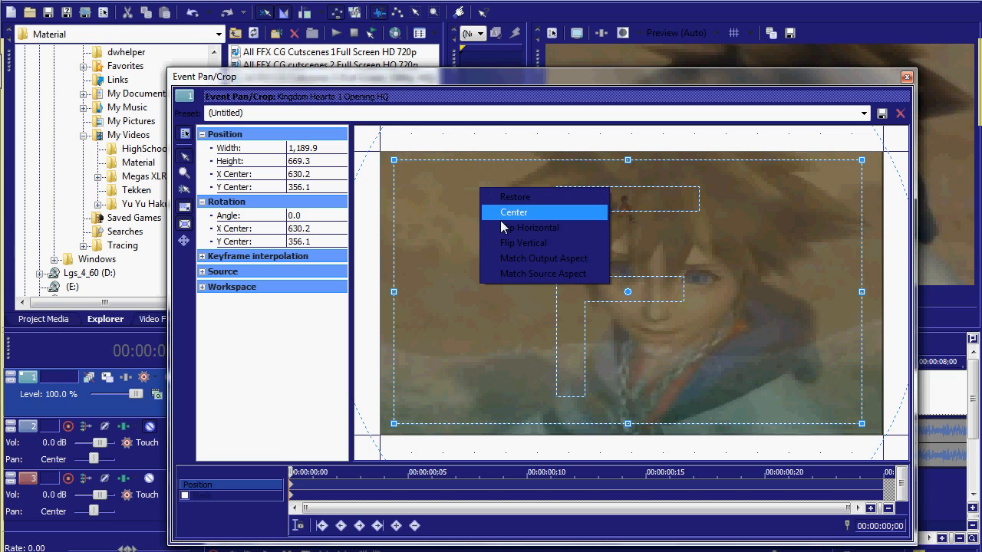
pyautogui.moveTo(531, 227)
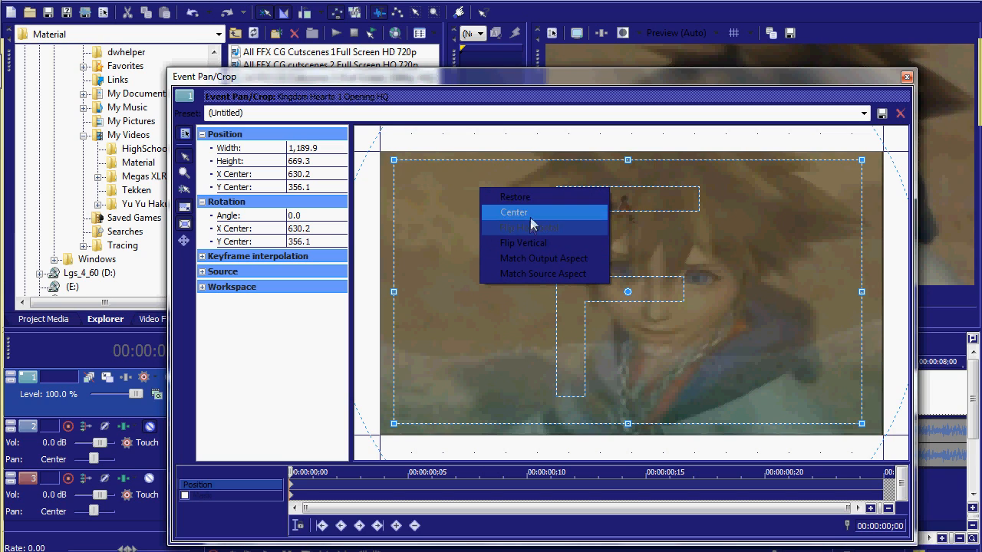
pyautogui.click(512, 212)
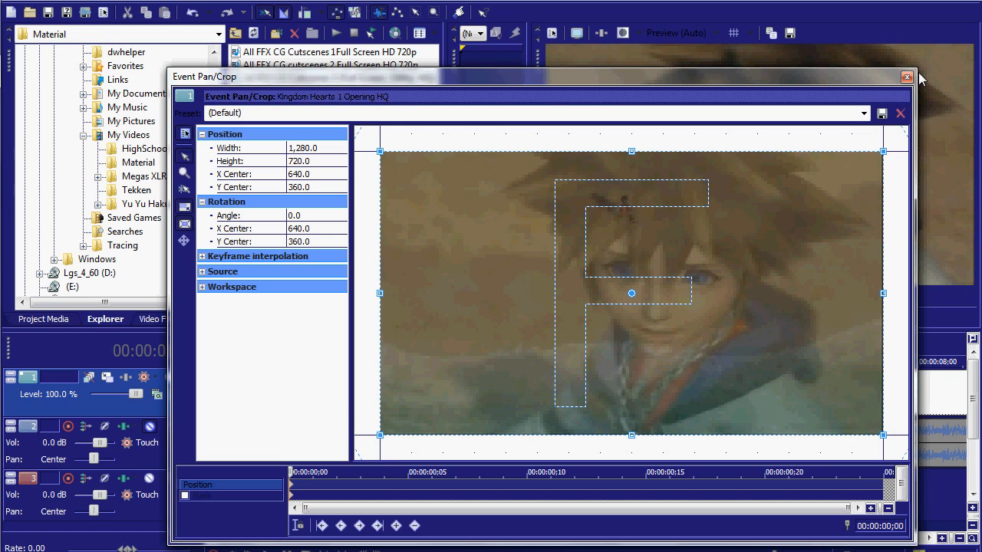
# Close that Pan/Crop window and open Pan/Crop for the third clip instead.
pyautogui.click(906, 76)
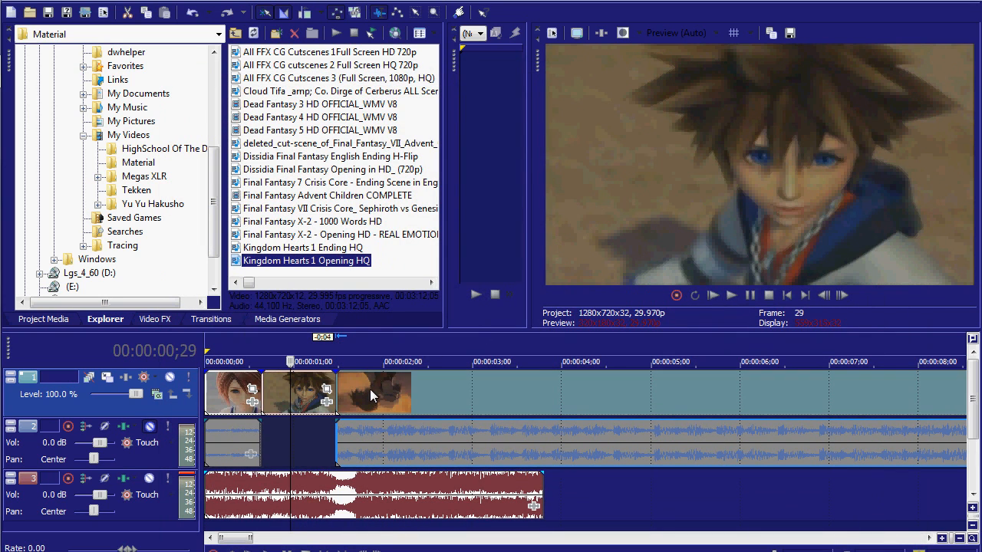
pyautogui.rightClick(374, 392)
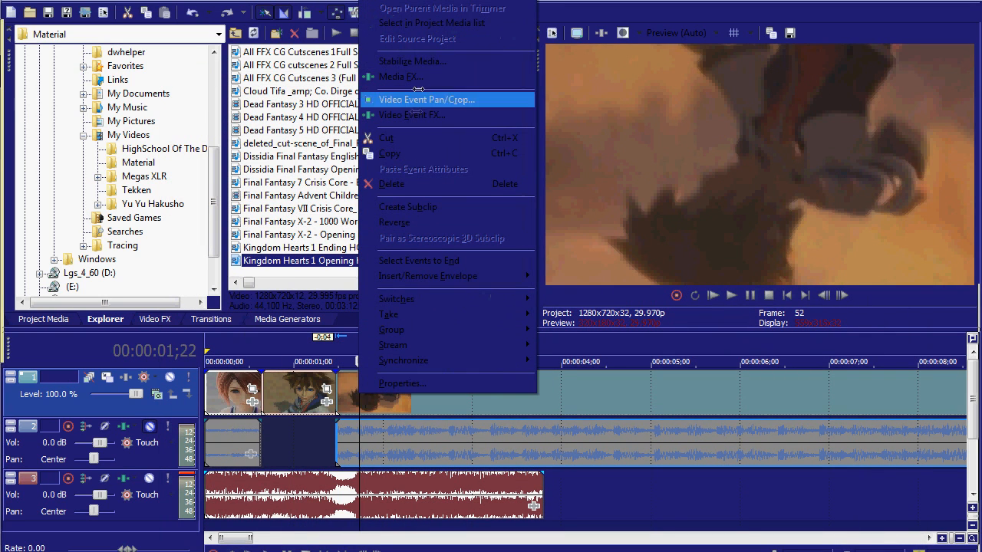
pyautogui.click(426, 99)
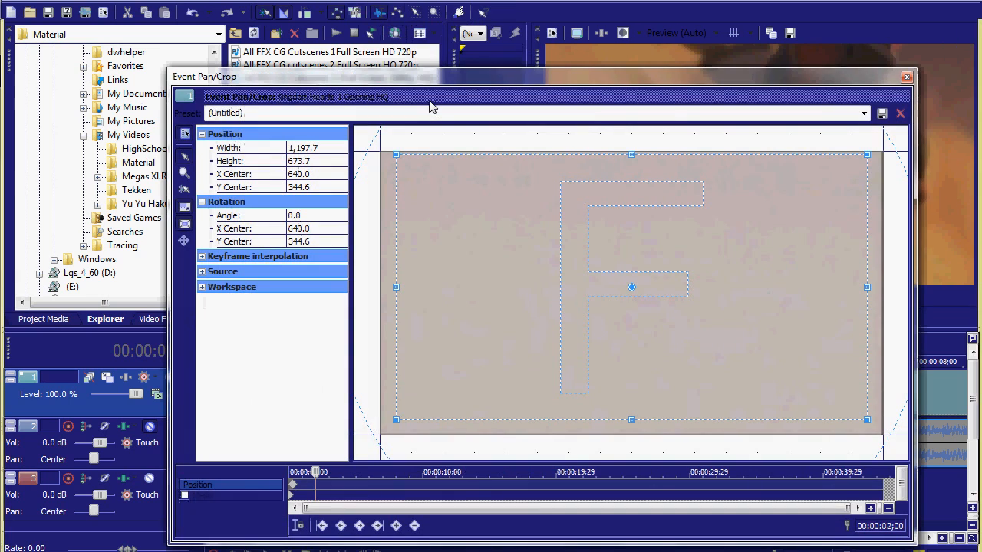
pyautogui.moveTo(524, 488)
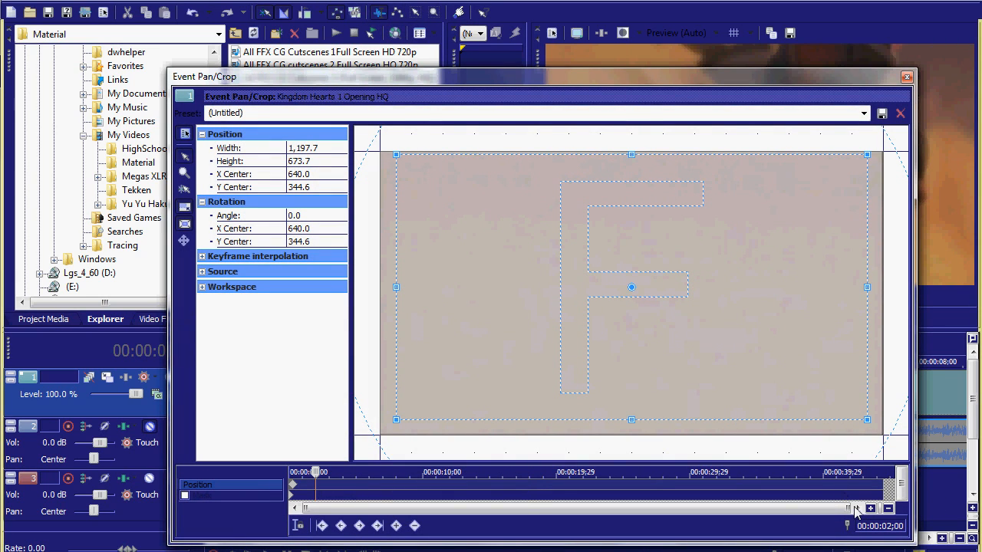
pyautogui.moveTo(847, 509)
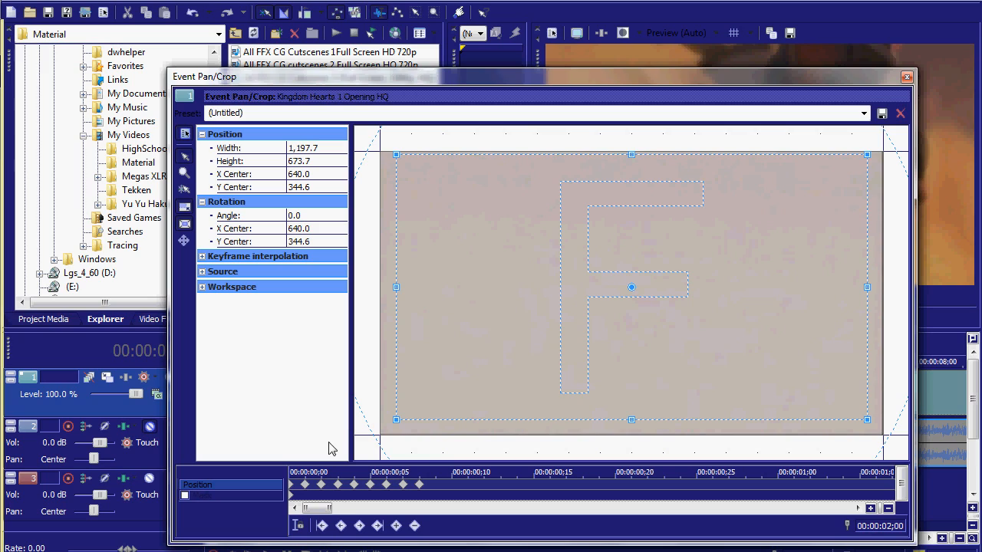
pyautogui.moveTo(361, 488)
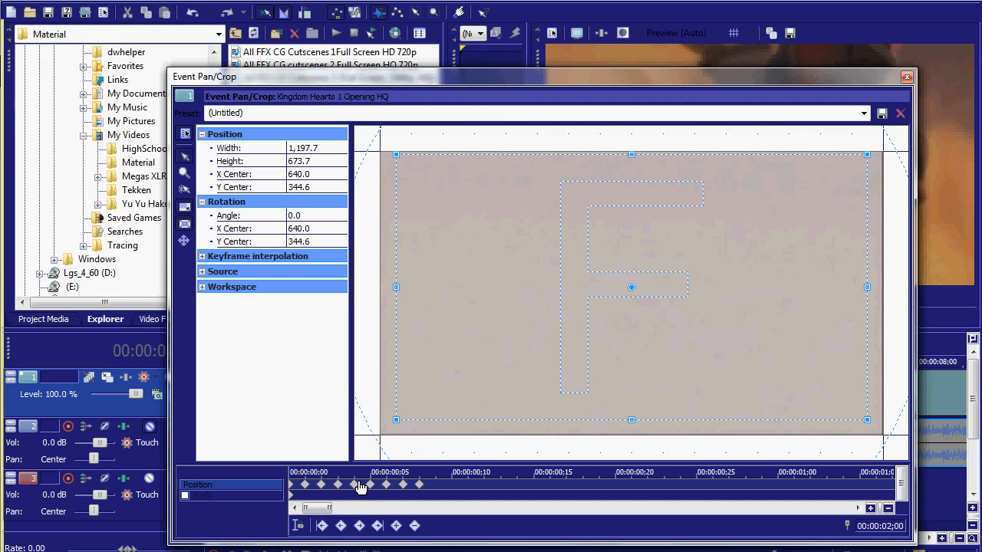
pyautogui.moveTo(414, 494)
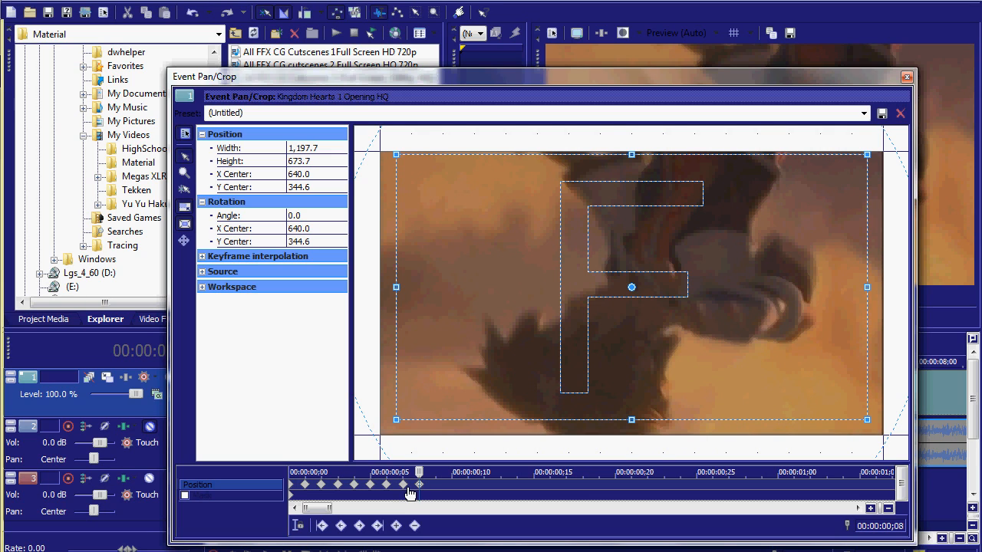
pyautogui.moveTo(307, 494)
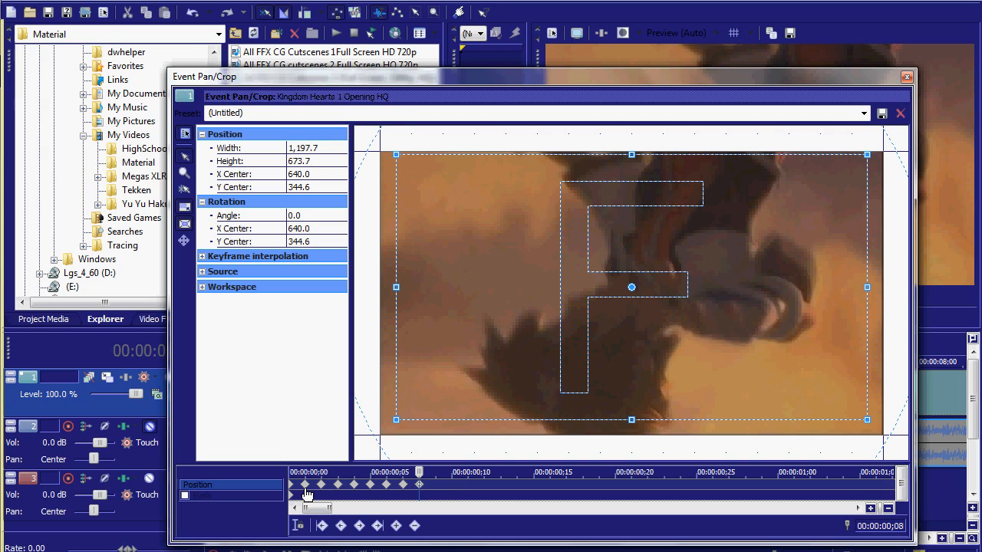
pyautogui.moveTo(319, 490)
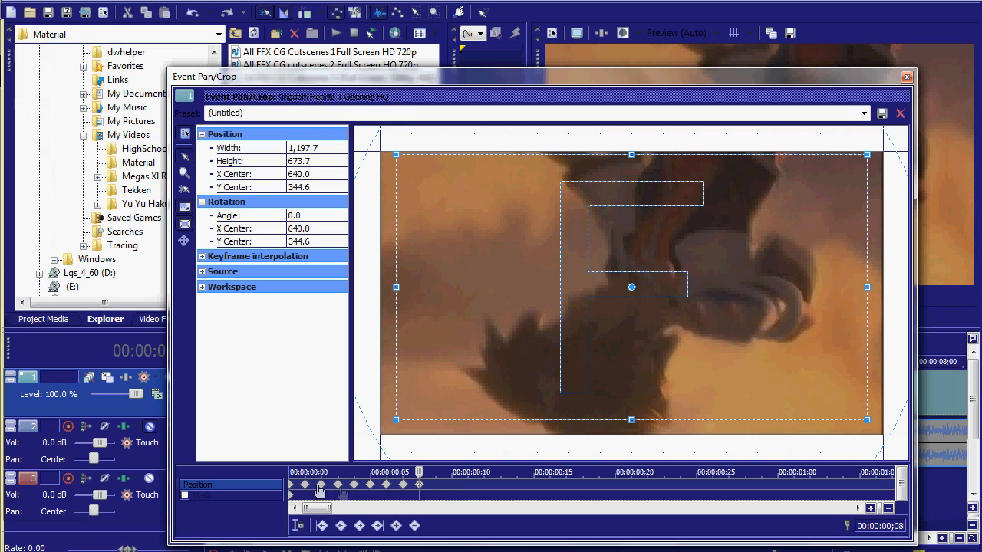
pyautogui.moveTo(437, 491)
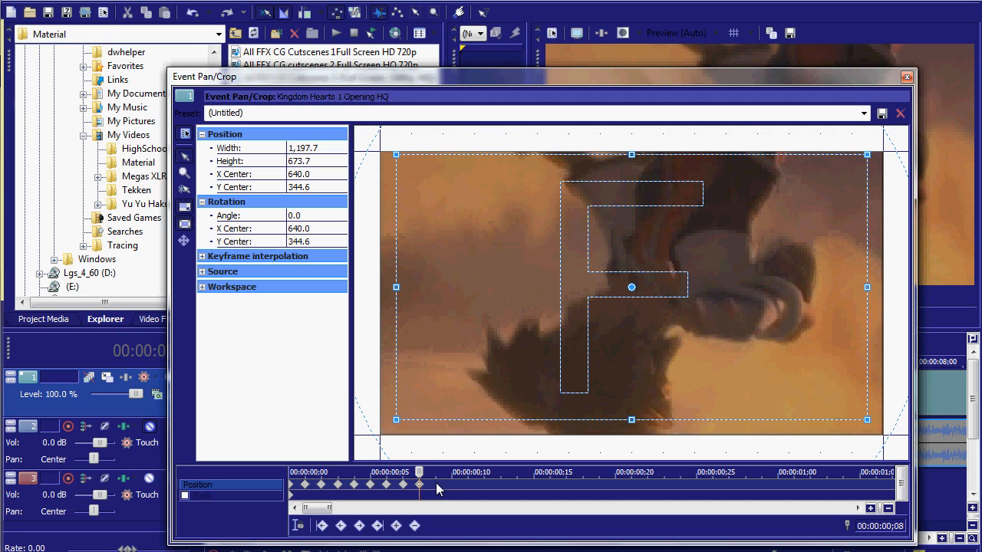
# At the next keyframe, shift the crop frame down and left to about 611,372.
pyautogui.click(396, 525)
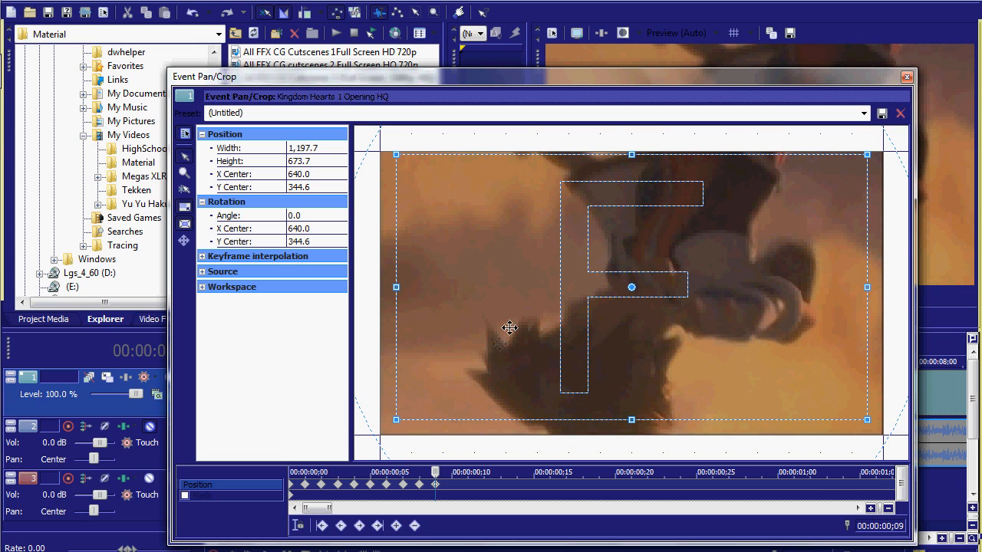
pyautogui.moveTo(632, 287); pyautogui.dragTo(619, 298)
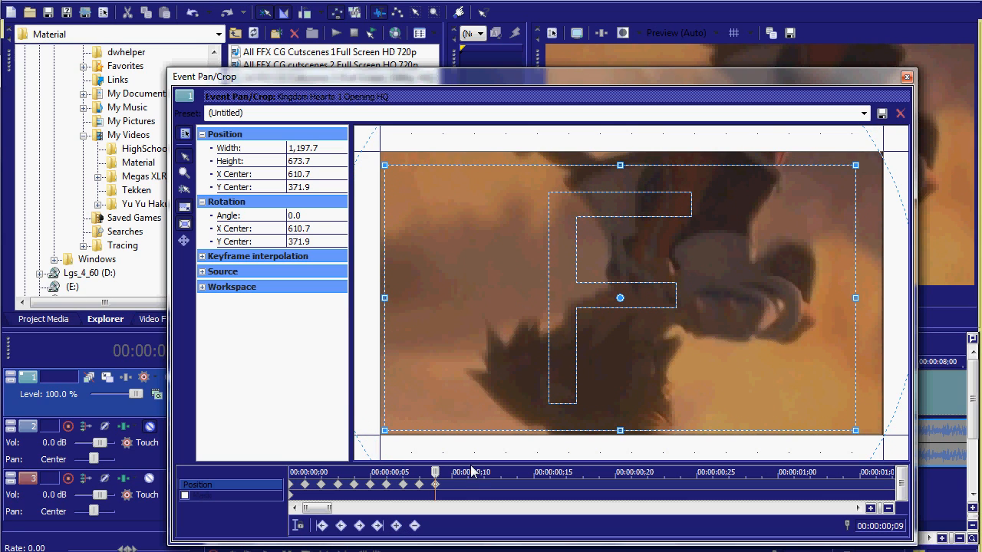
pyautogui.moveTo(452, 489)
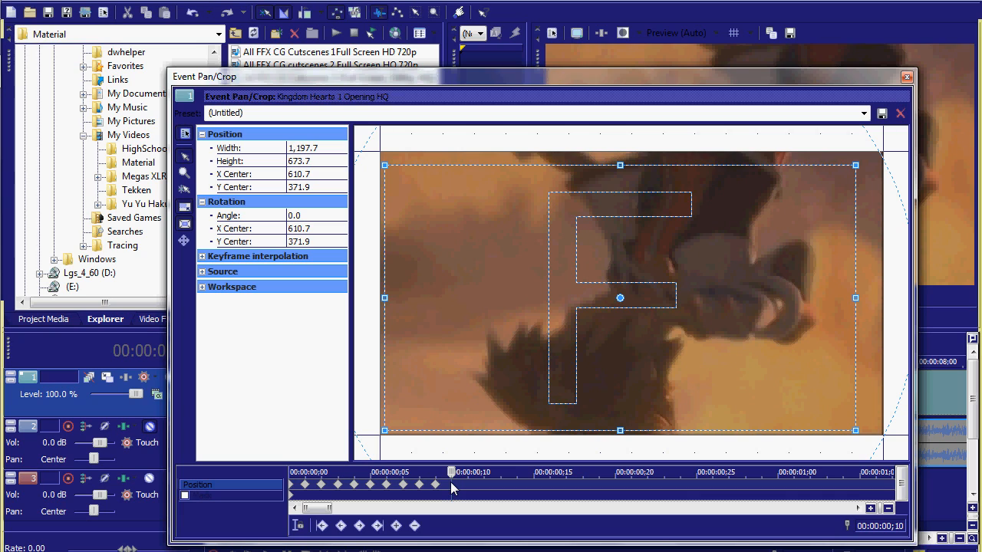
pyautogui.moveTo(426, 523)
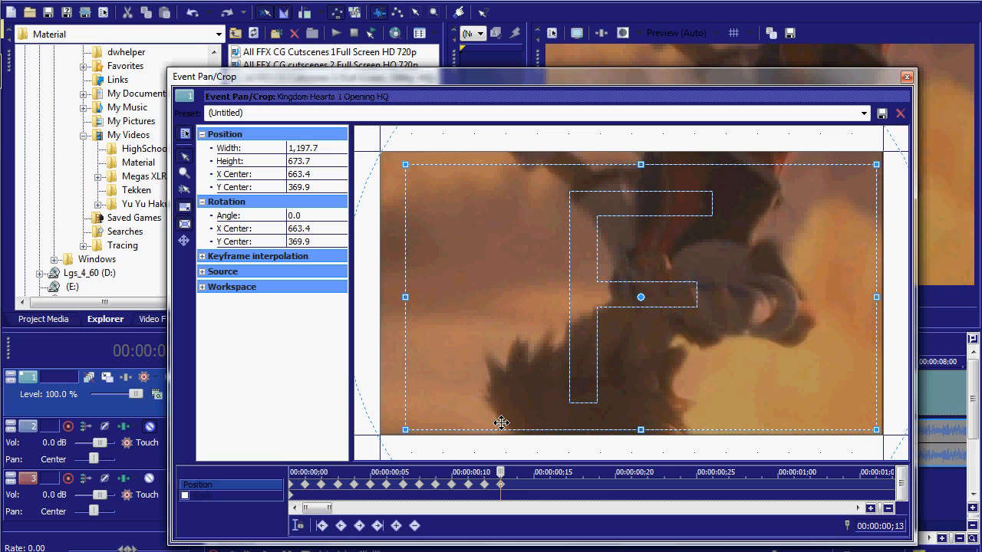
pyautogui.moveTo(539, 397)
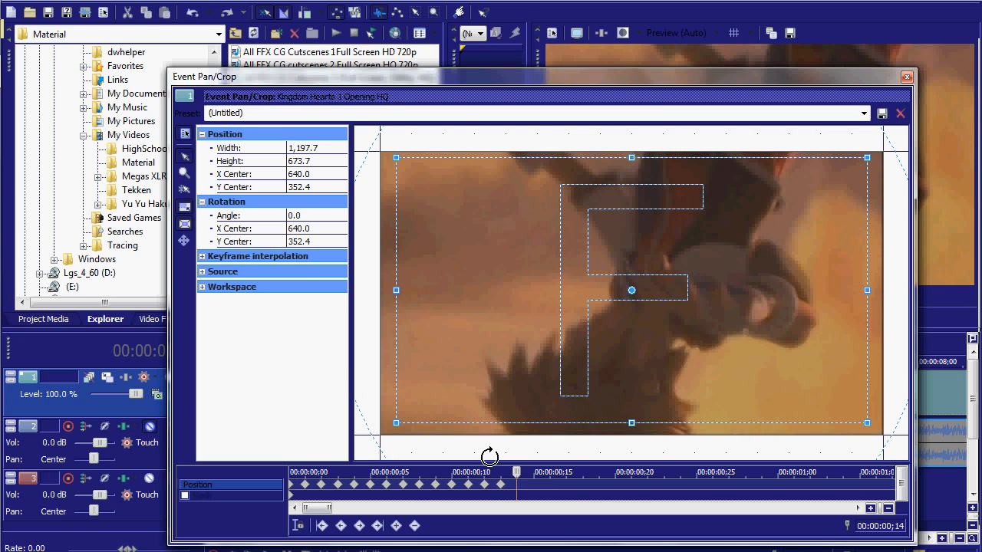
pyautogui.moveTo(512, 376)
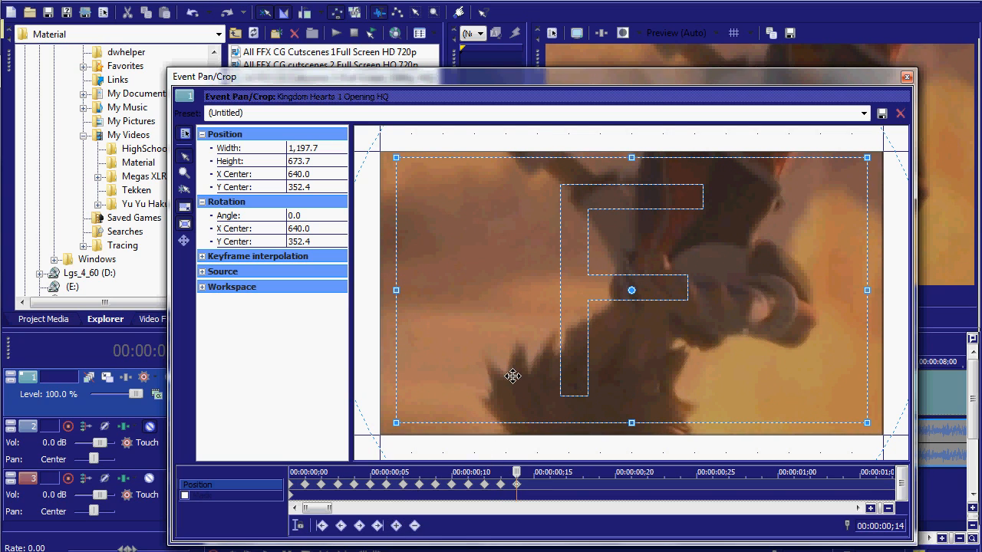
# Jolt the crop frame right, left, down and up across successive keyframes for a jittery shake.
pyautogui.moveTo(512, 375); pyautogui.dragTo(497, 399)
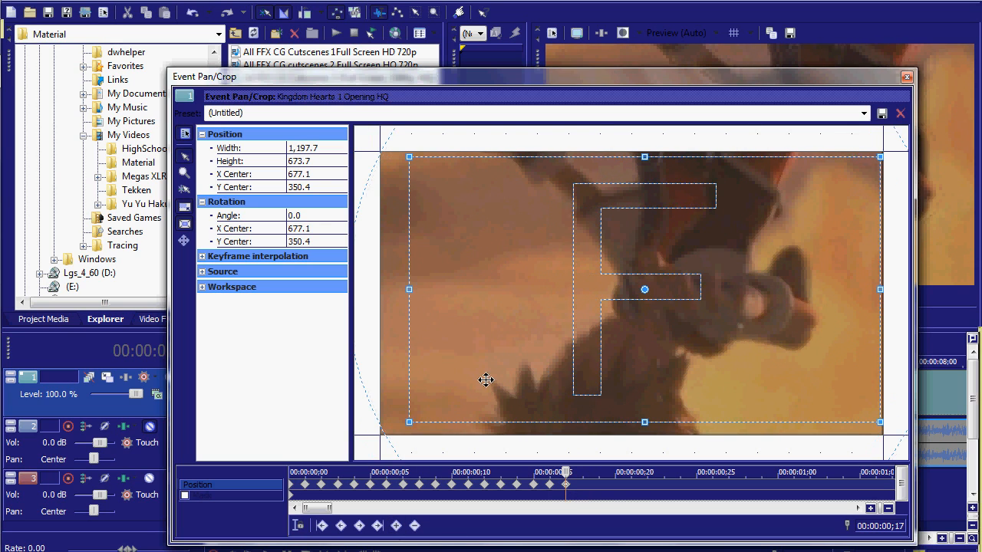
pyautogui.moveTo(645, 288); pyautogui.dragTo(638, 288)
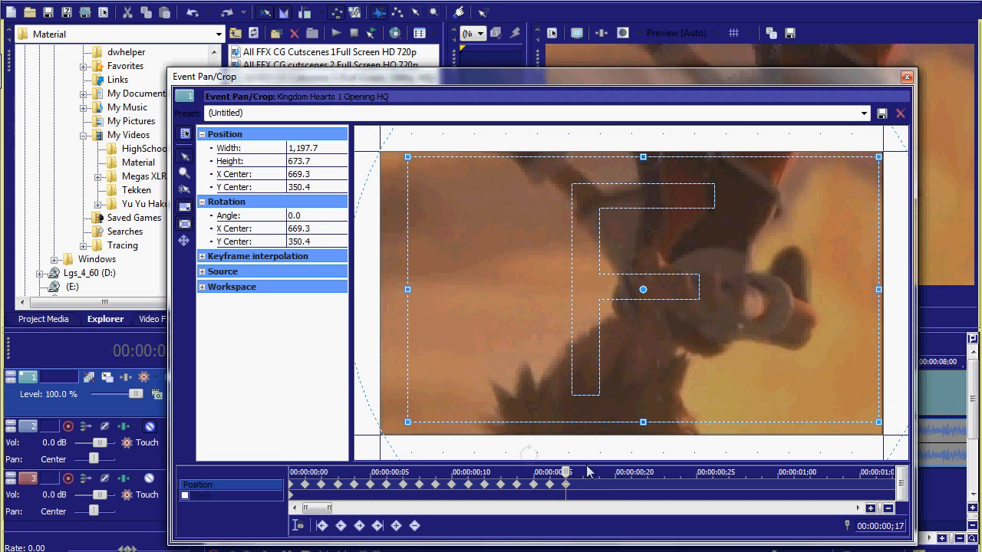
pyautogui.click(396, 525)
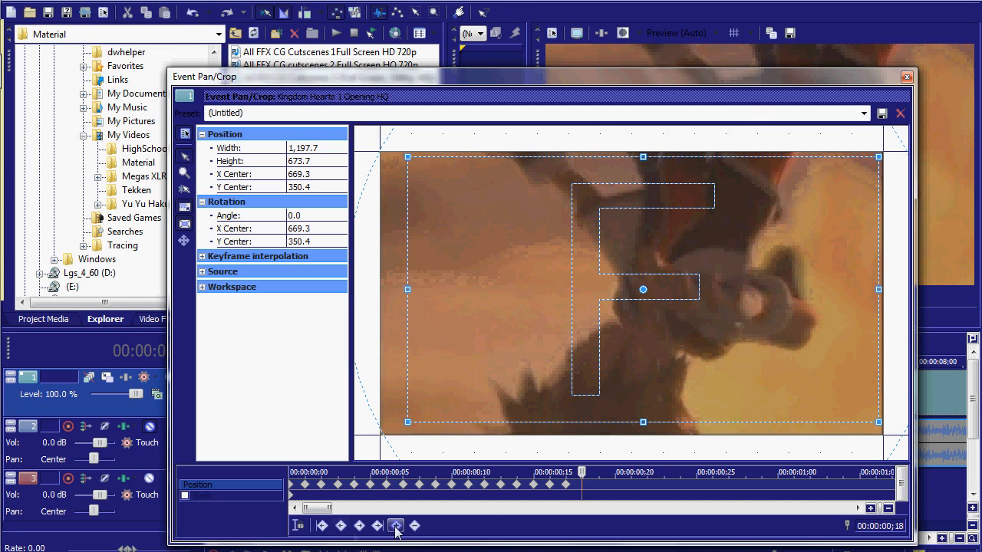
pyautogui.moveTo(643, 288); pyautogui.dragTo(623, 299)
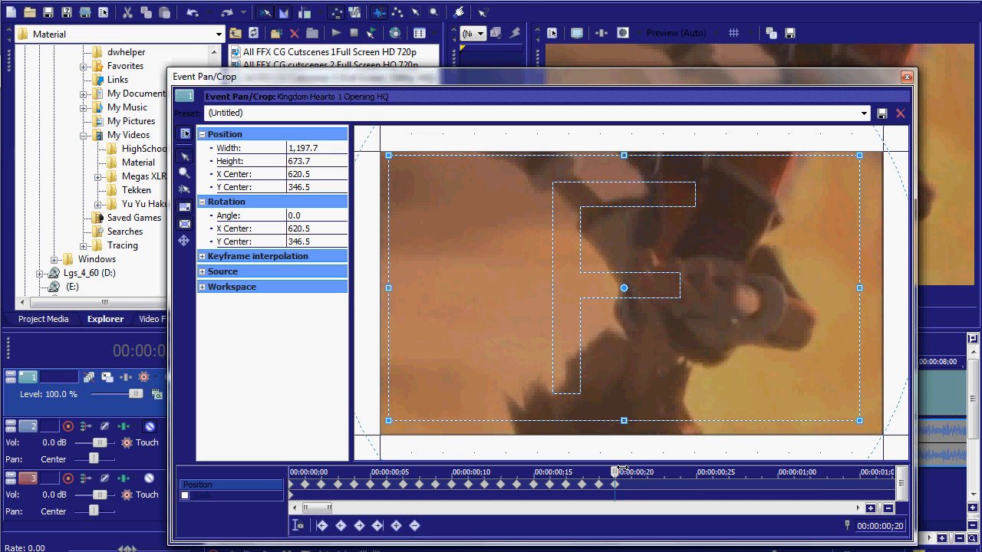
pyautogui.moveTo(622, 288); pyautogui.dragTo(638, 295)
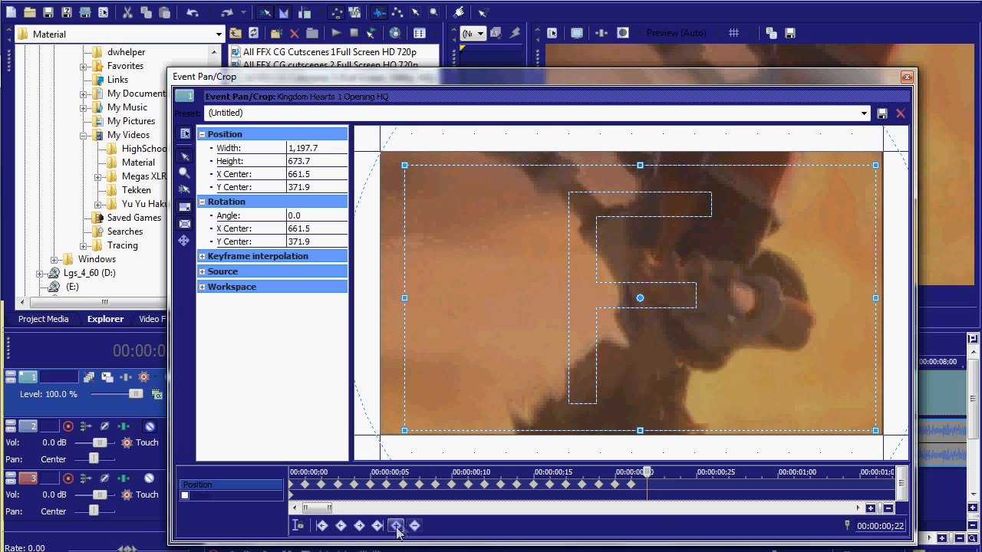
pyautogui.moveTo(640, 298); pyautogui.dragTo(629, 297)
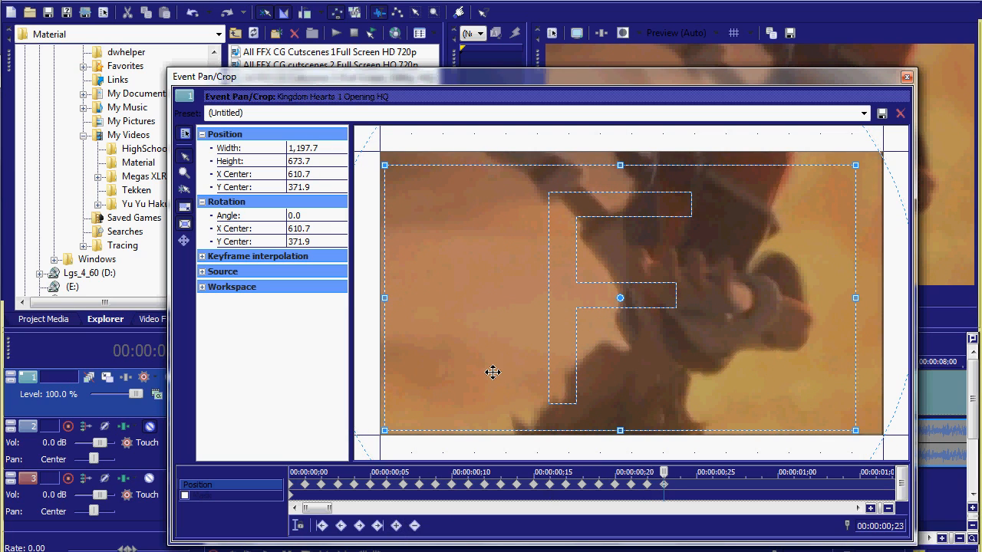
pyautogui.moveTo(620, 298); pyautogui.dragTo(638, 291)
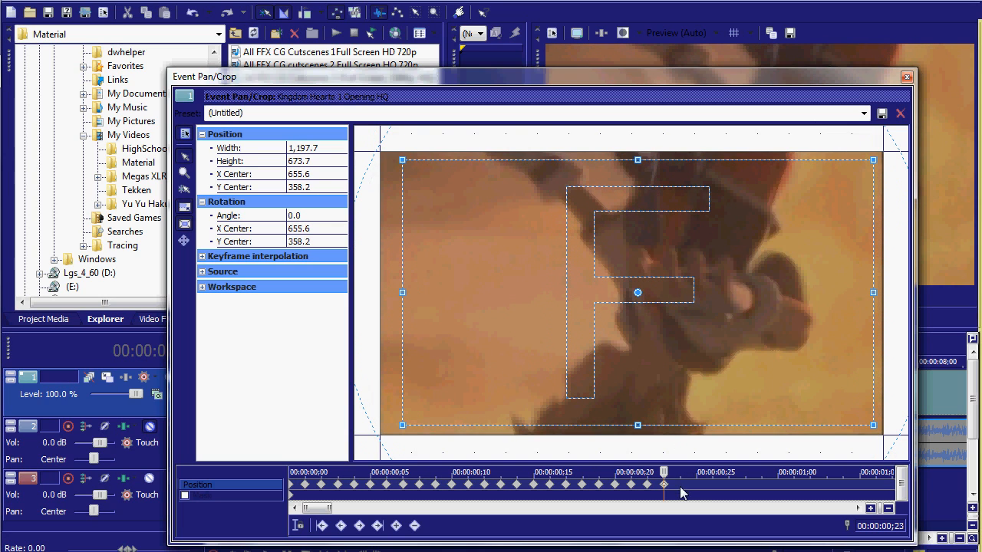
pyautogui.moveTo(638, 292); pyautogui.dragTo(622, 289)
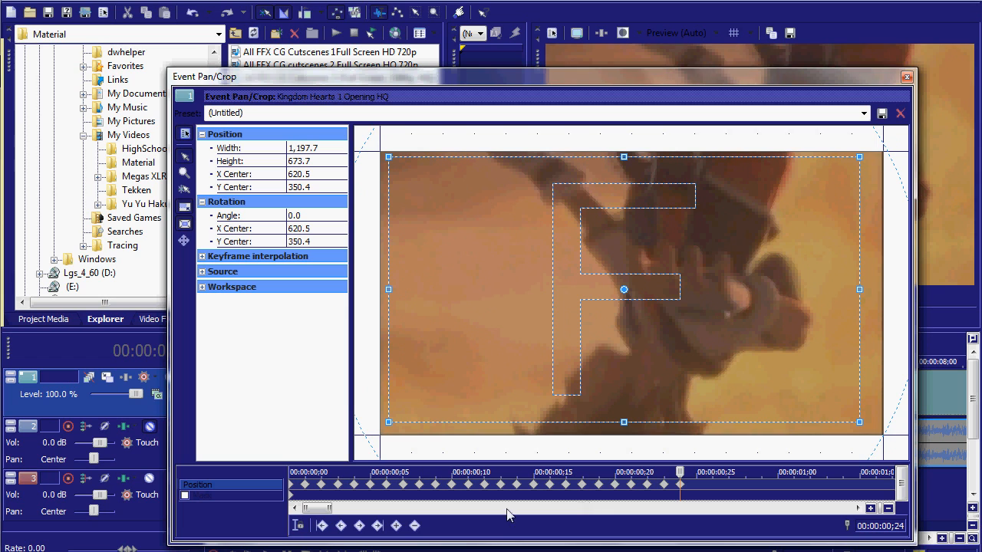
pyautogui.moveTo(623, 289); pyautogui.dragTo(623, 293)
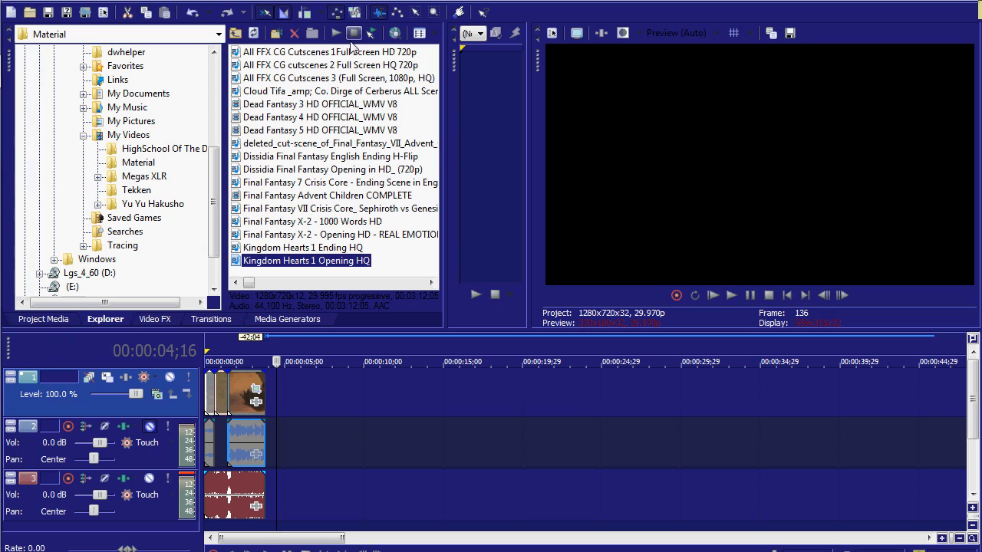
pyautogui.moveTo(352, 34)
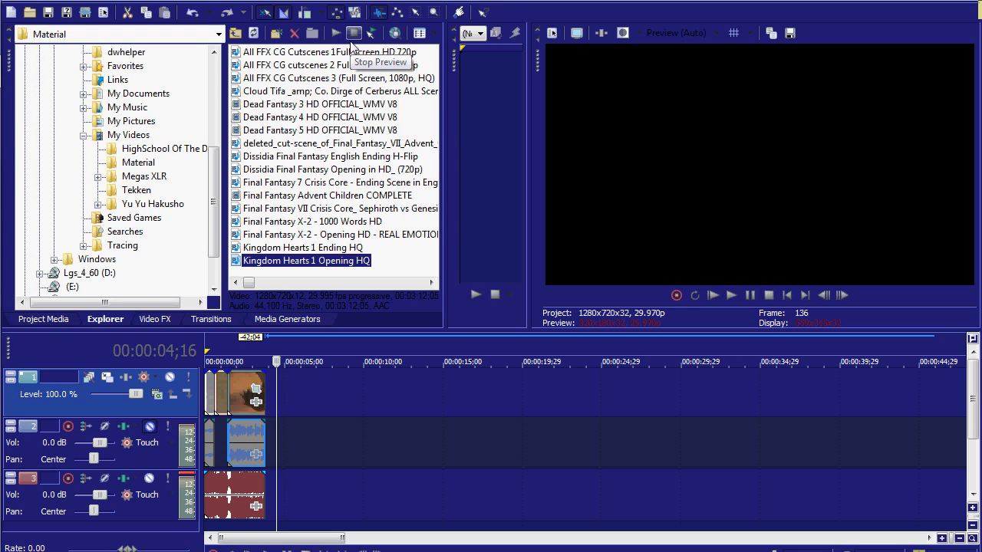